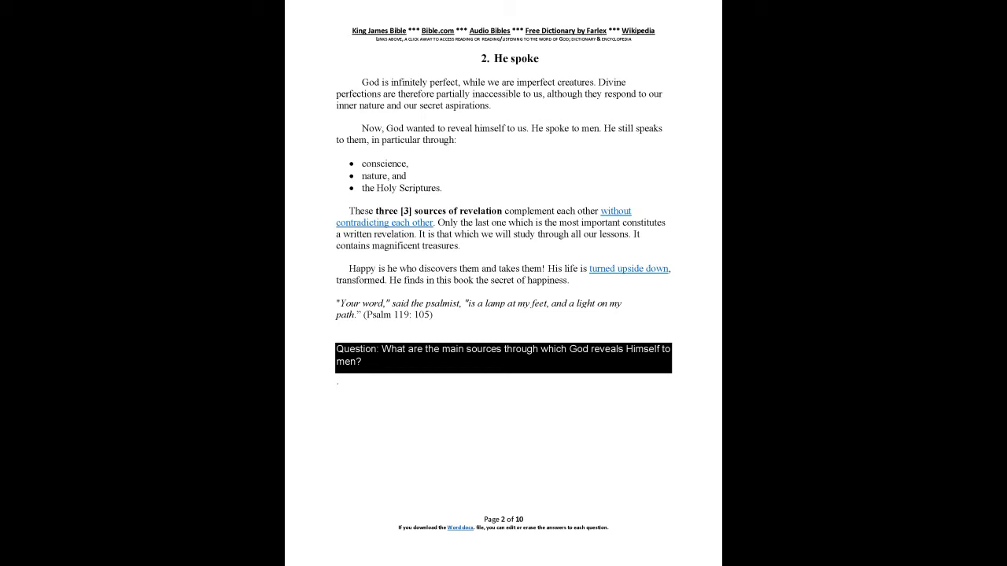
{"action": "scroll", "scroll_direction": "down", "scroll_amount": 3}
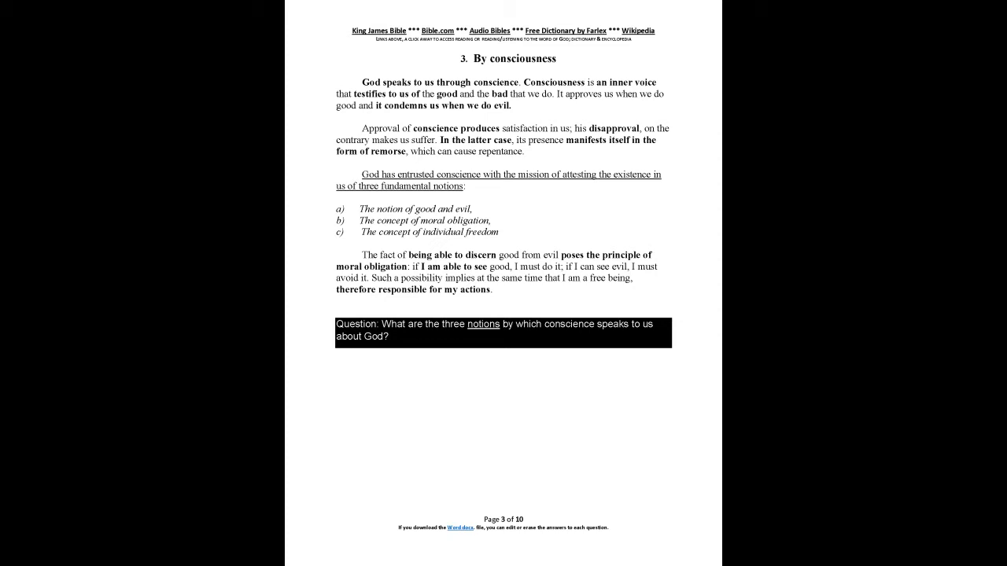
{"action": "scroll", "scroll_direction": "down", "scroll_amount": 3}
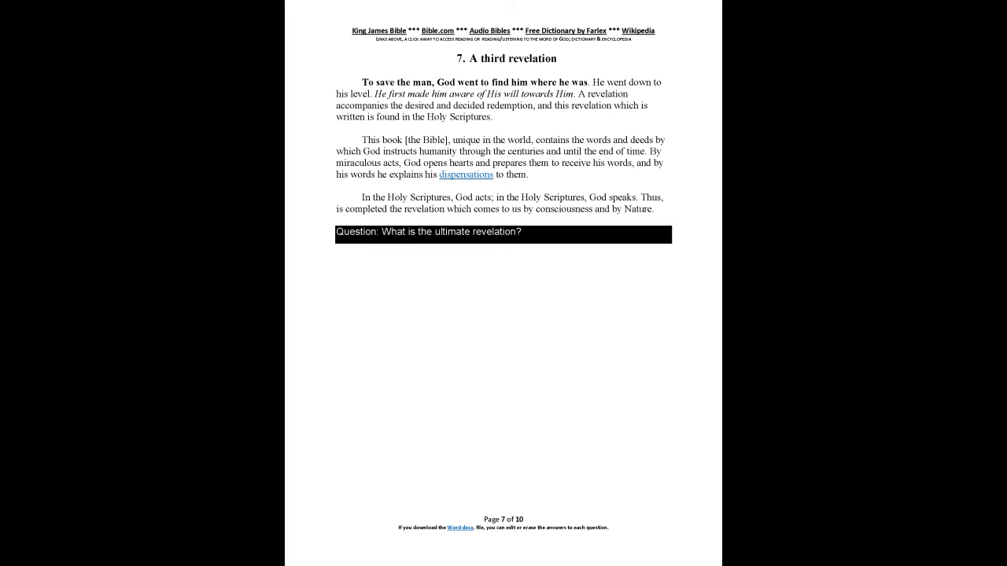
{"action": "scroll", "scroll_direction": "down", "scroll_amount": 3}
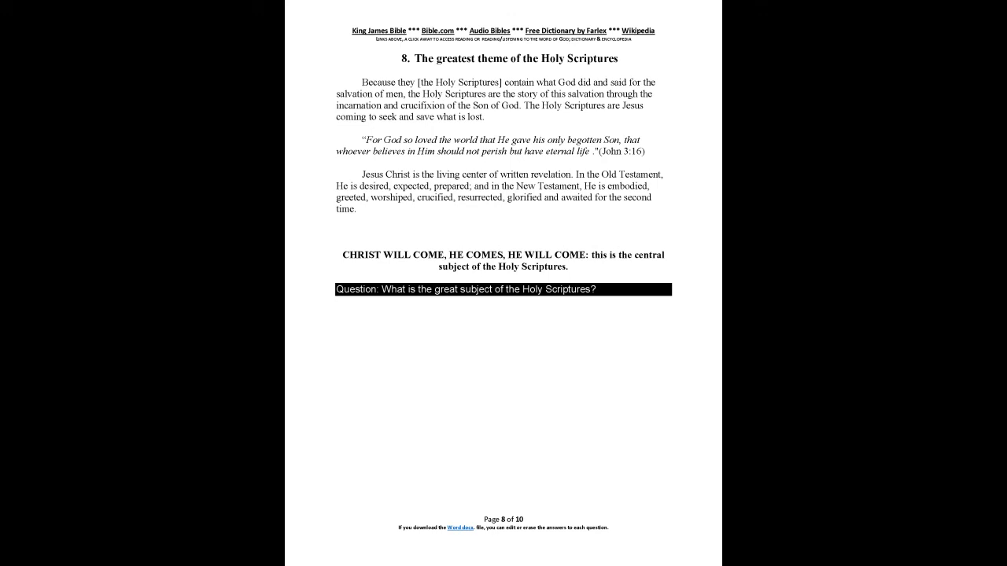
{"action": "scroll", "scroll_direction": "down", "scroll_amount": 3}
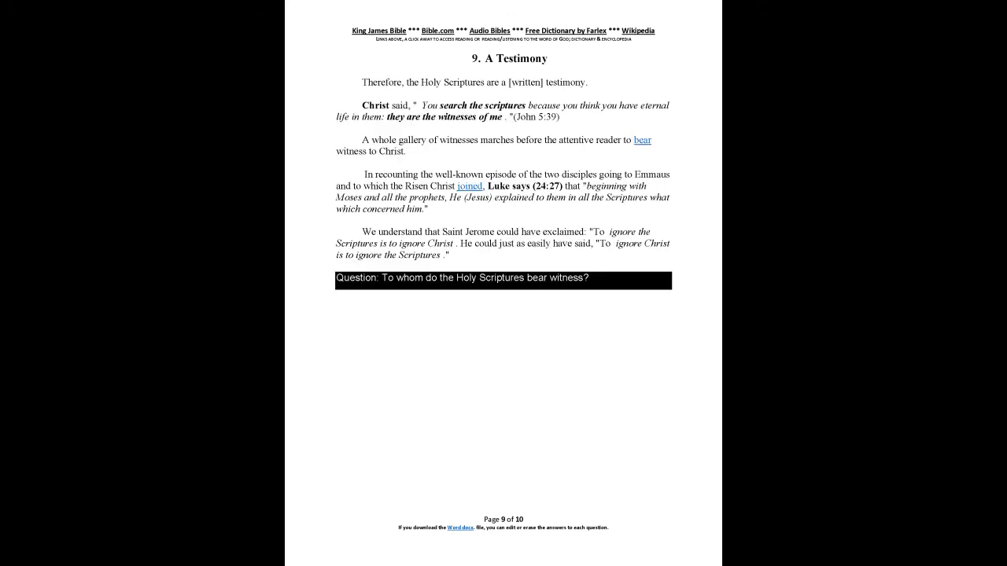